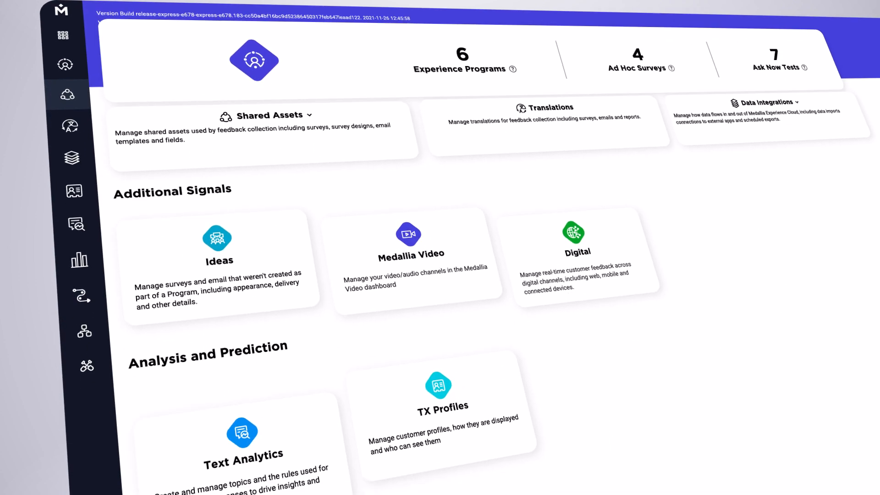
# Set the survey text style to Courier New, save, then add a rating scale question.
pyautogui.scroll(-3)
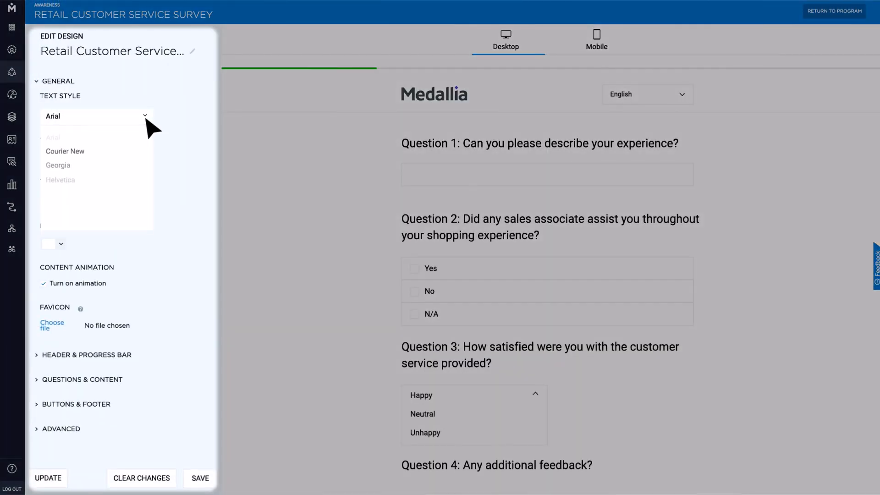
pyautogui.click(65, 151)
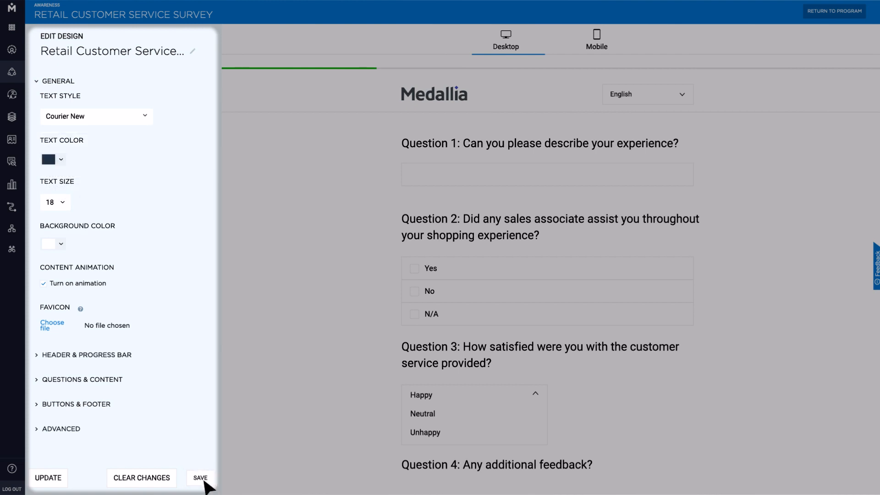
pyautogui.click(199, 478)
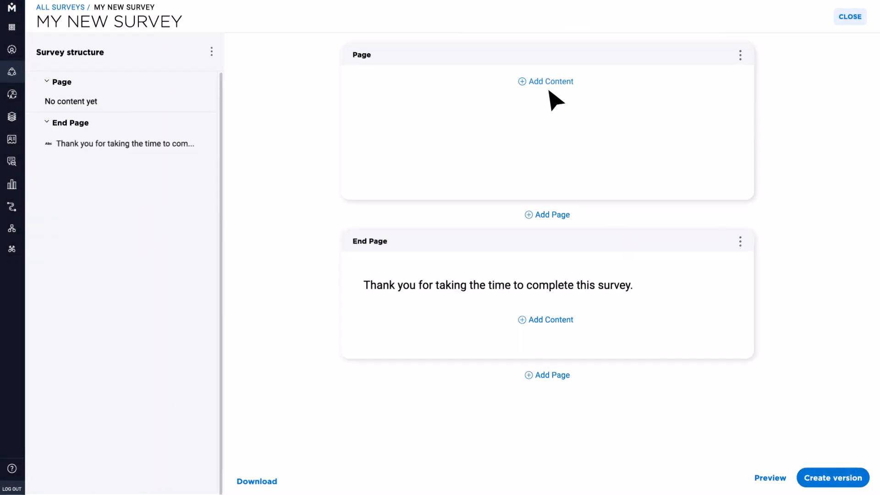
pyautogui.click(545, 82)
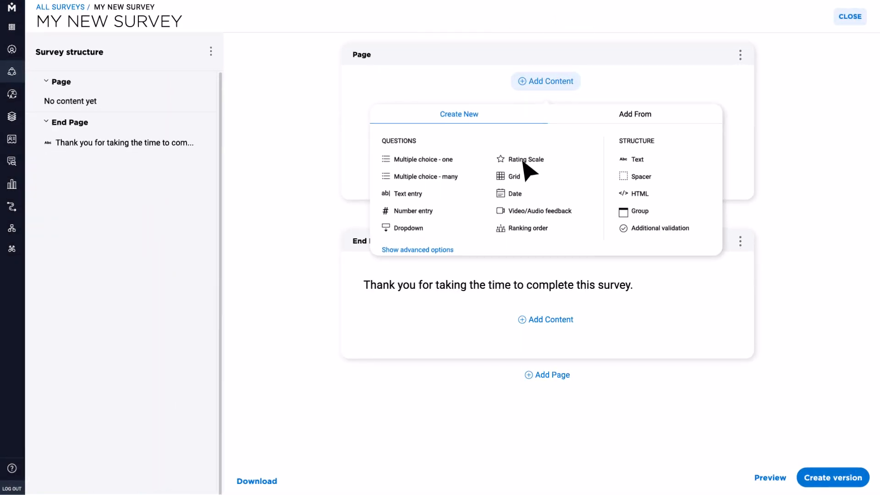
pyautogui.click(525, 159)
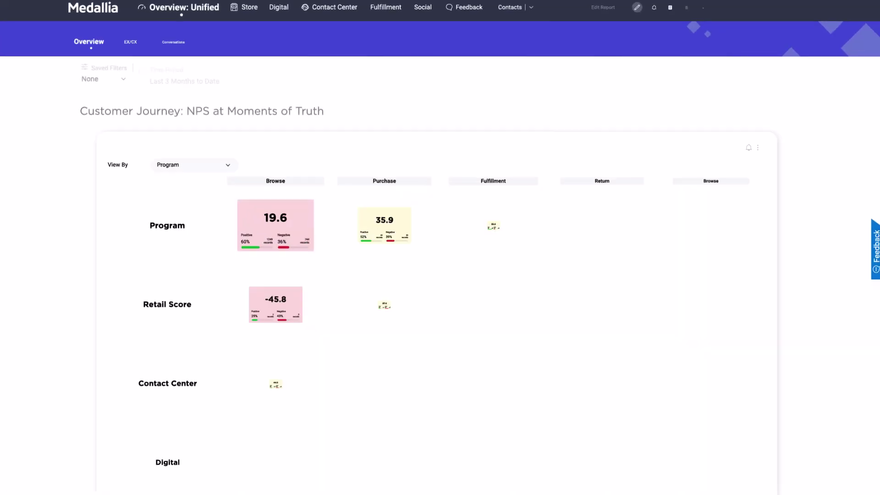
# Scroll through the Customer Journey NPS at Moments of Truth widget on the Unified Overview.
pyautogui.scroll(-3)
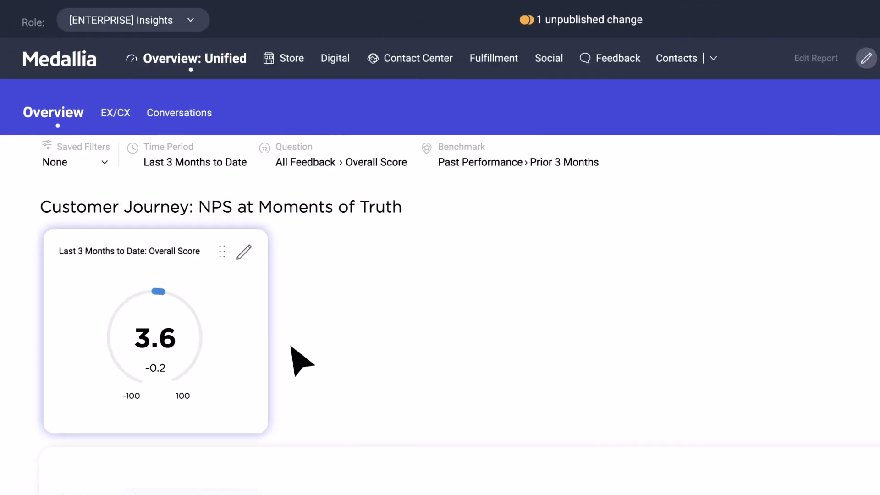
pyautogui.scroll(-3)
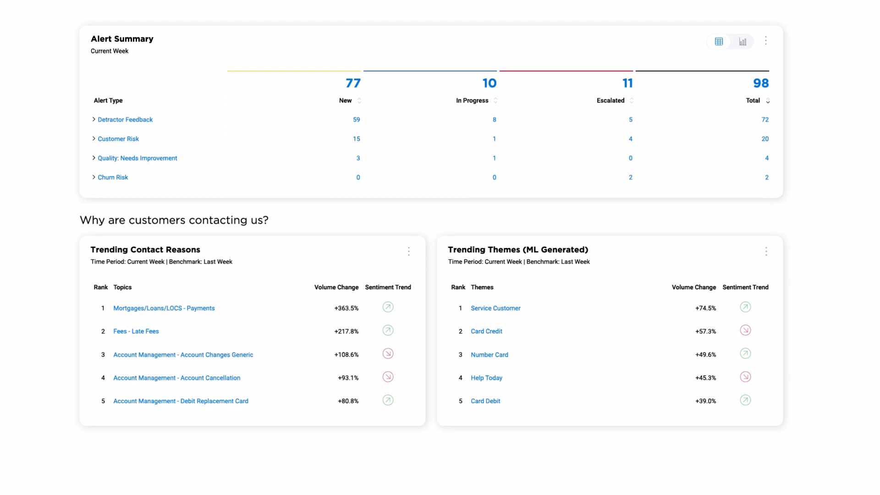
# Scroll past Alert Summary and Trending widgets down to the FCR and Call Experience scores.
pyautogui.scroll(-3)
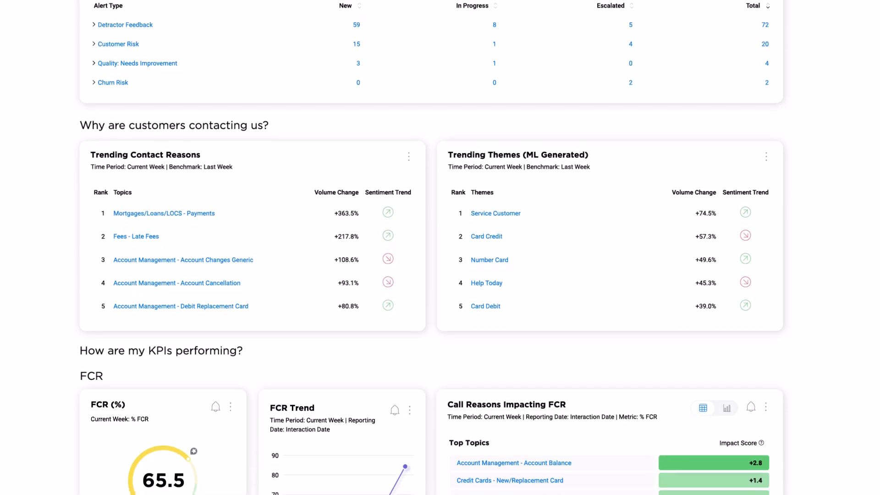
pyautogui.scroll(-3)
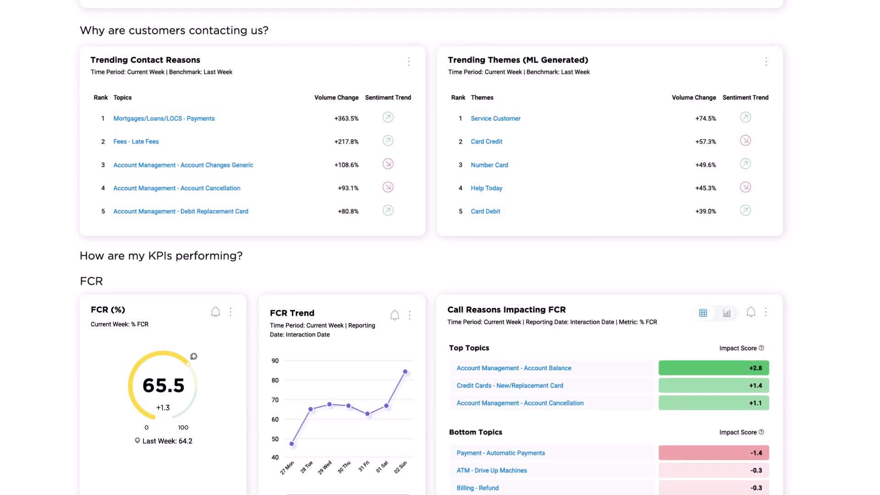
pyautogui.scroll(-3)
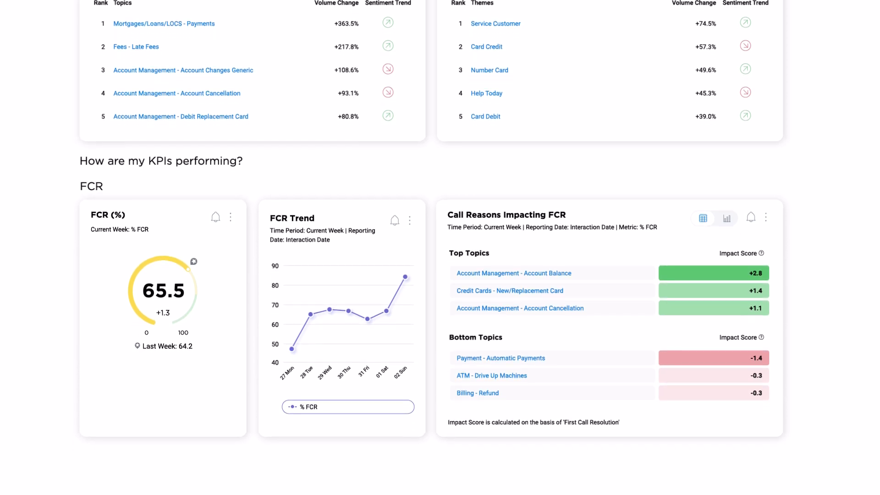
pyautogui.scroll(-3)
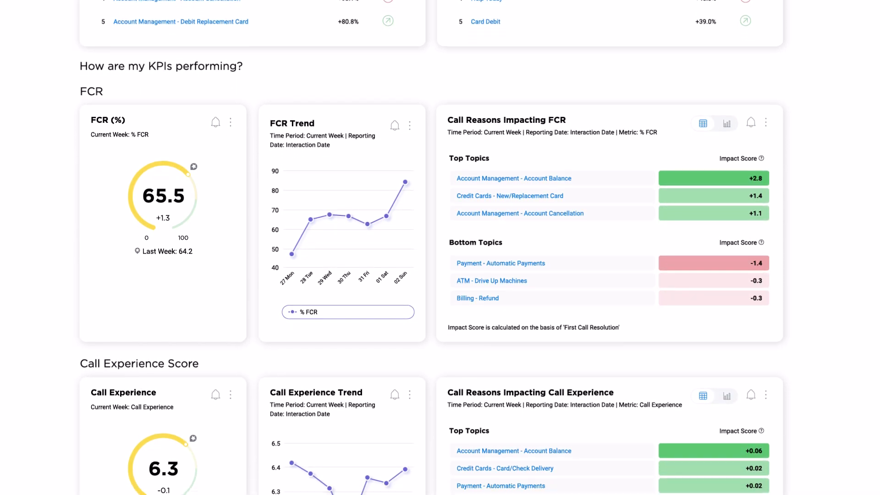
pyautogui.scroll(-3)
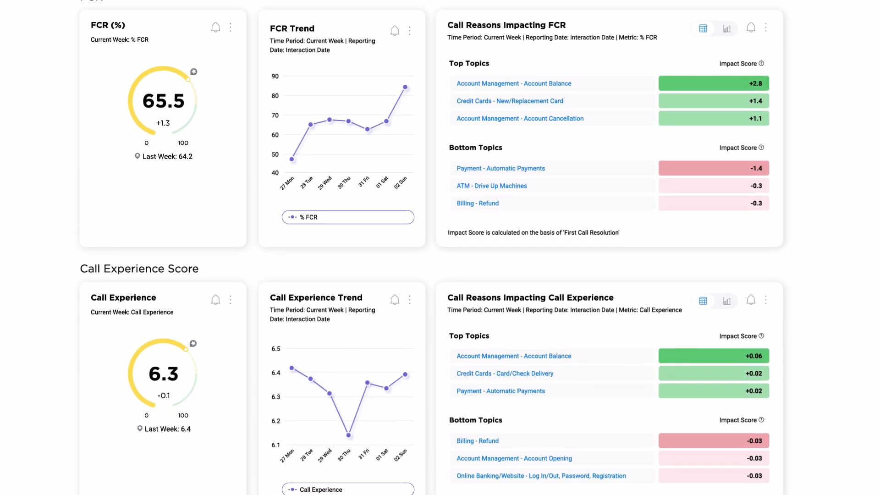
pyautogui.scroll(-3)
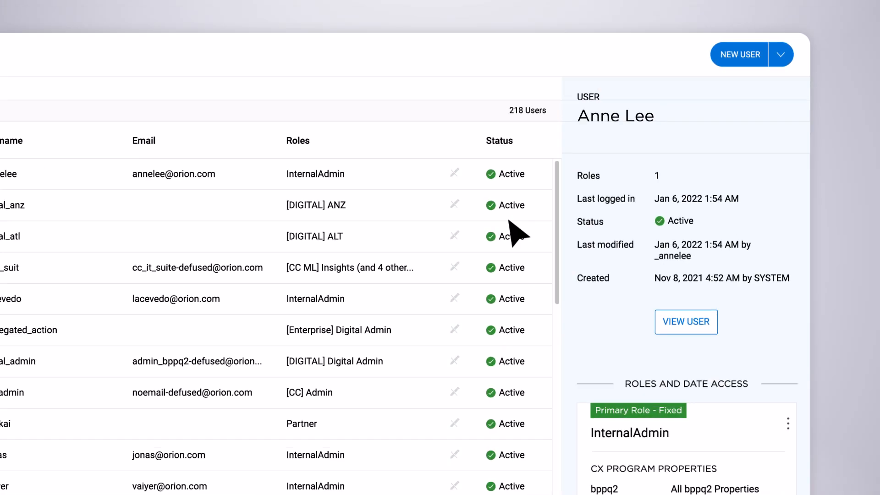
# Add a role to a new user, then list the Contact Center importer's import methods.
pyautogui.click(738, 54)
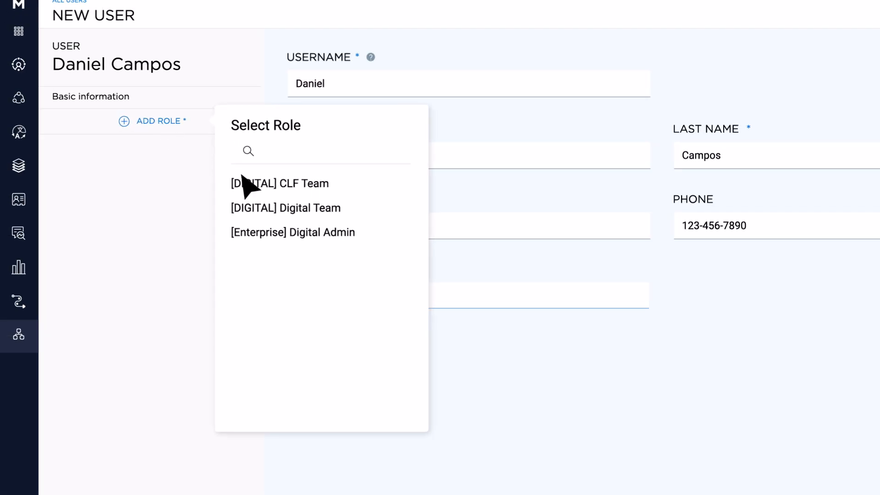
pyautogui.click(285, 208)
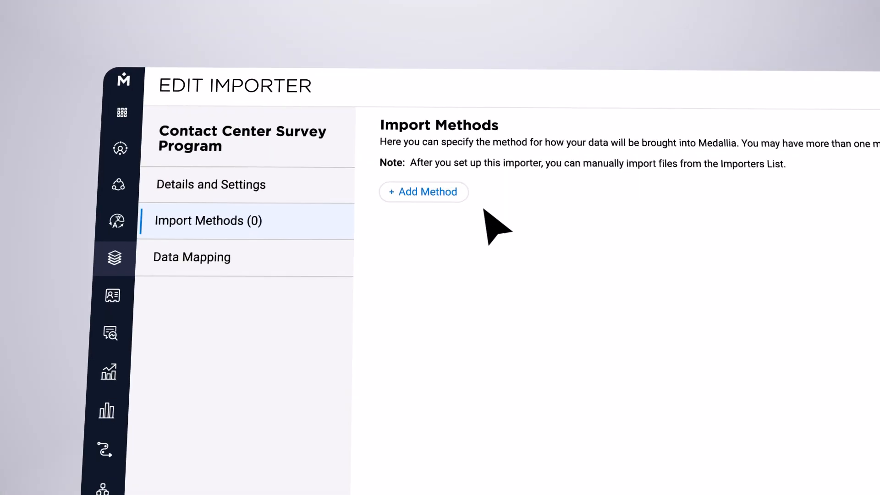
pyautogui.click(424, 191)
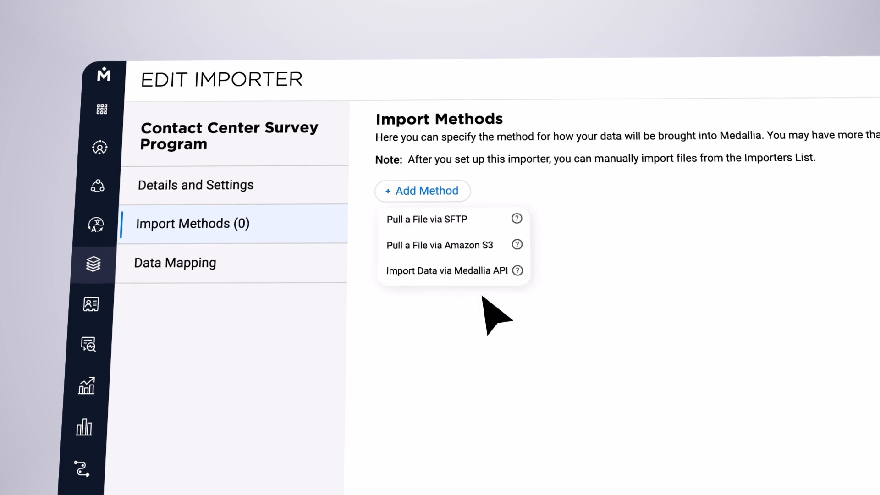
pyautogui.click(175, 262)
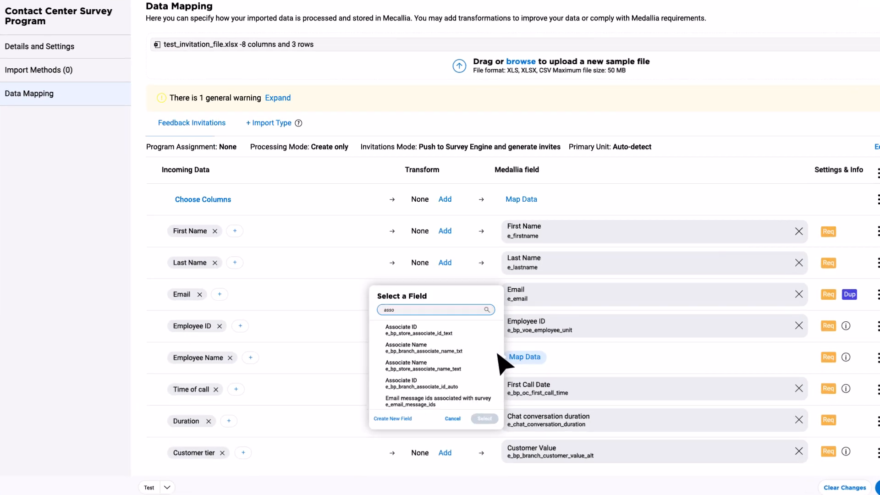
# Add the UPPER(RECORD("First Name")) transformation and test it on a sample record.
pyautogui.click(423, 347)
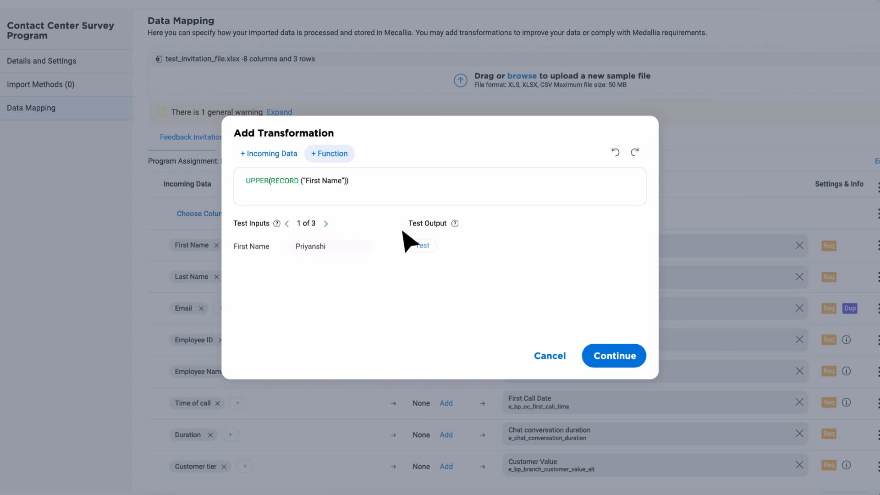
pyautogui.click(421, 245)
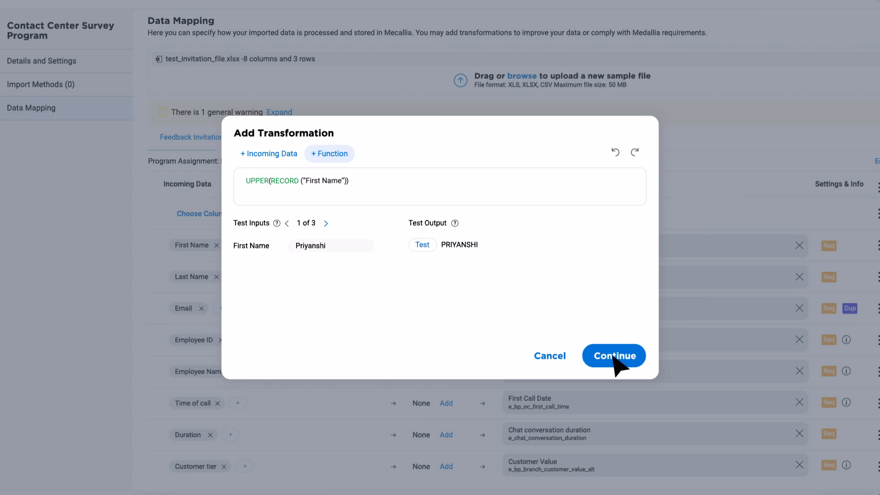